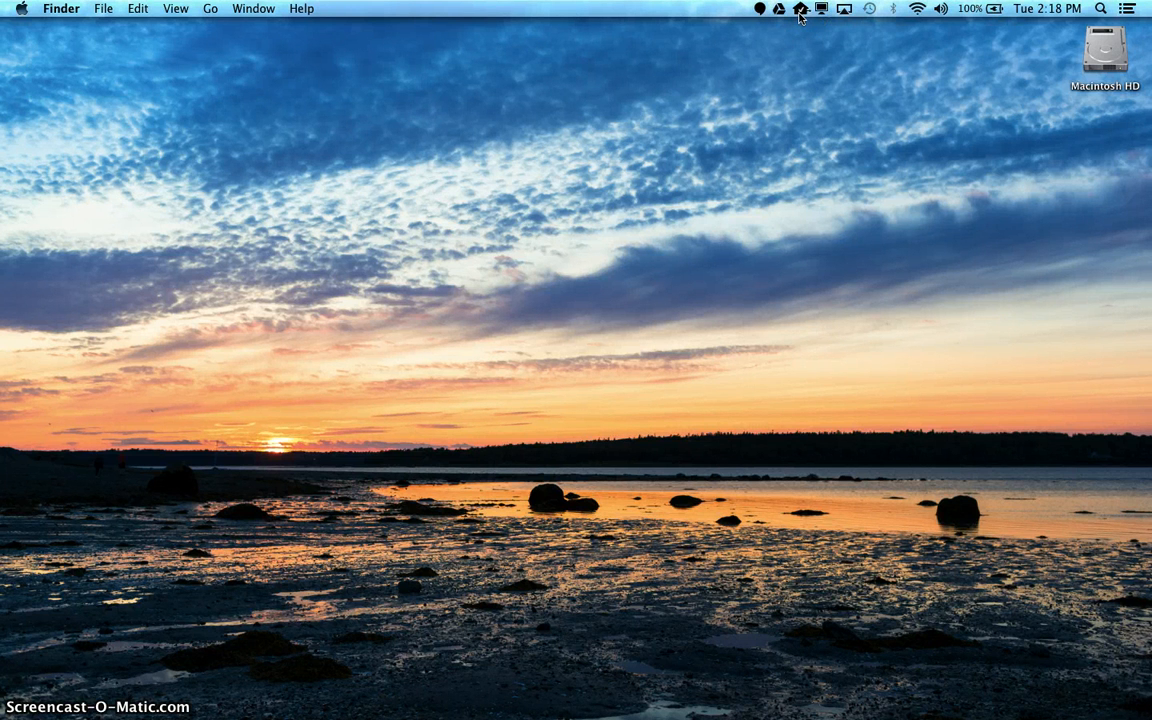
# - Open CrashPlan PROe from the menu bar to check the Documents backup to PROe Cloud1
pyautogui.click(800, 8)
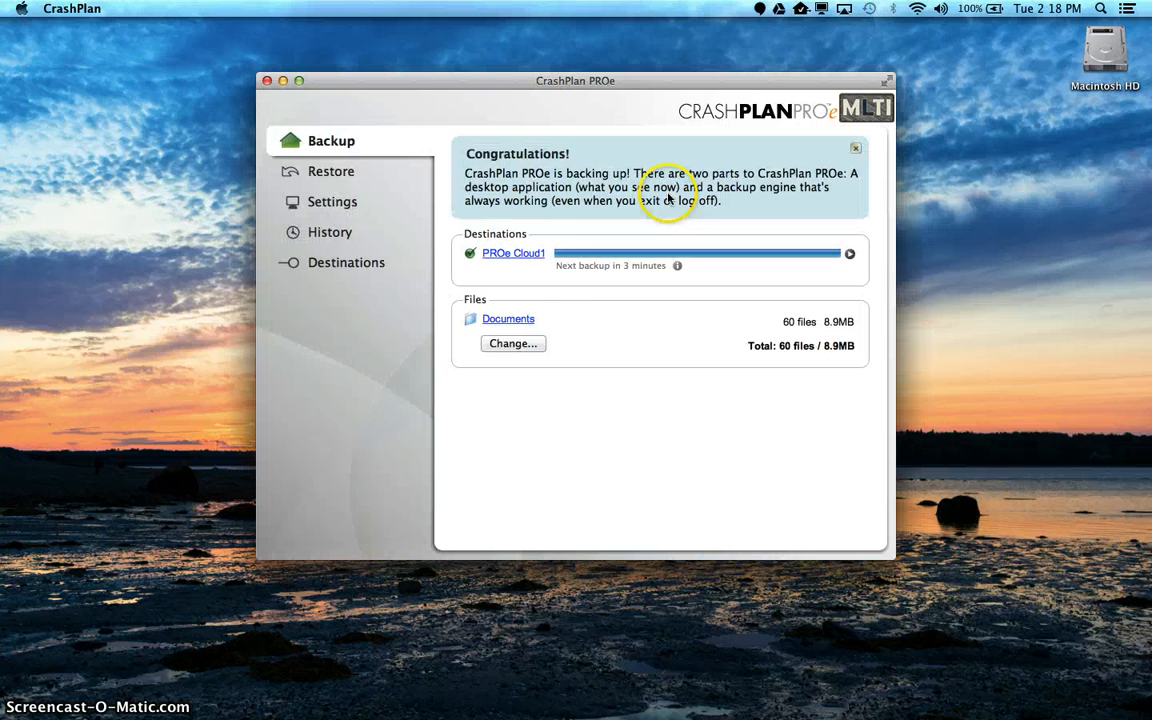
pyautogui.moveTo(485, 280)
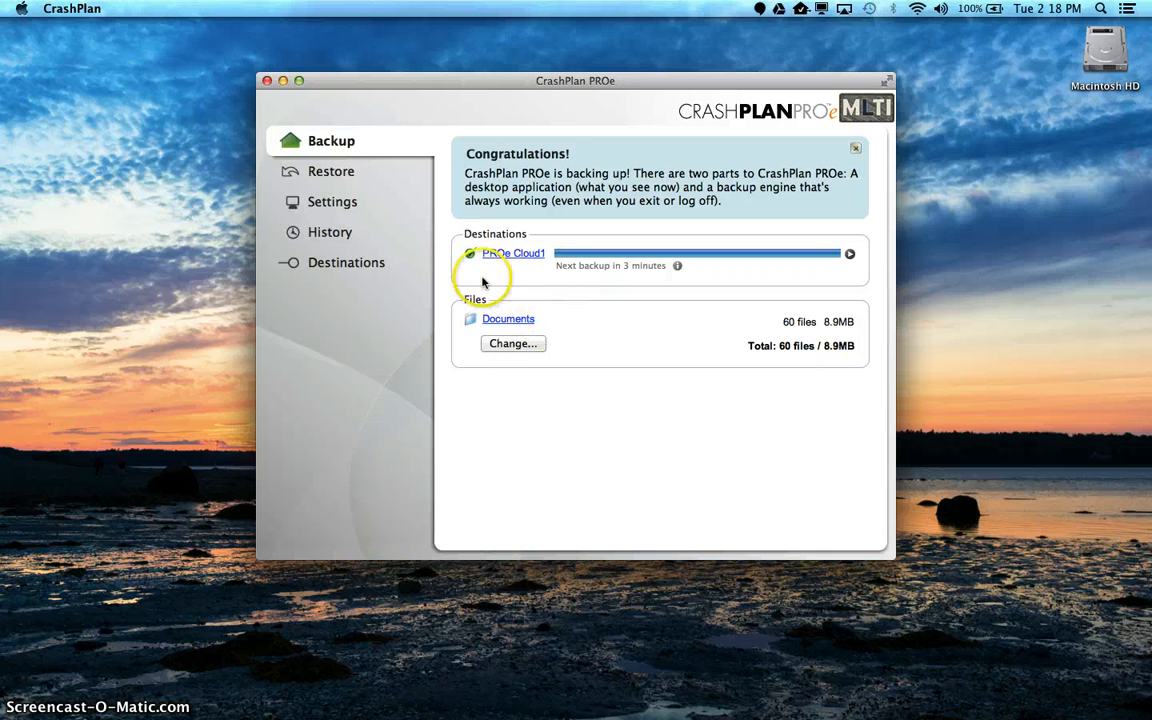
pyautogui.moveTo(450, 308)
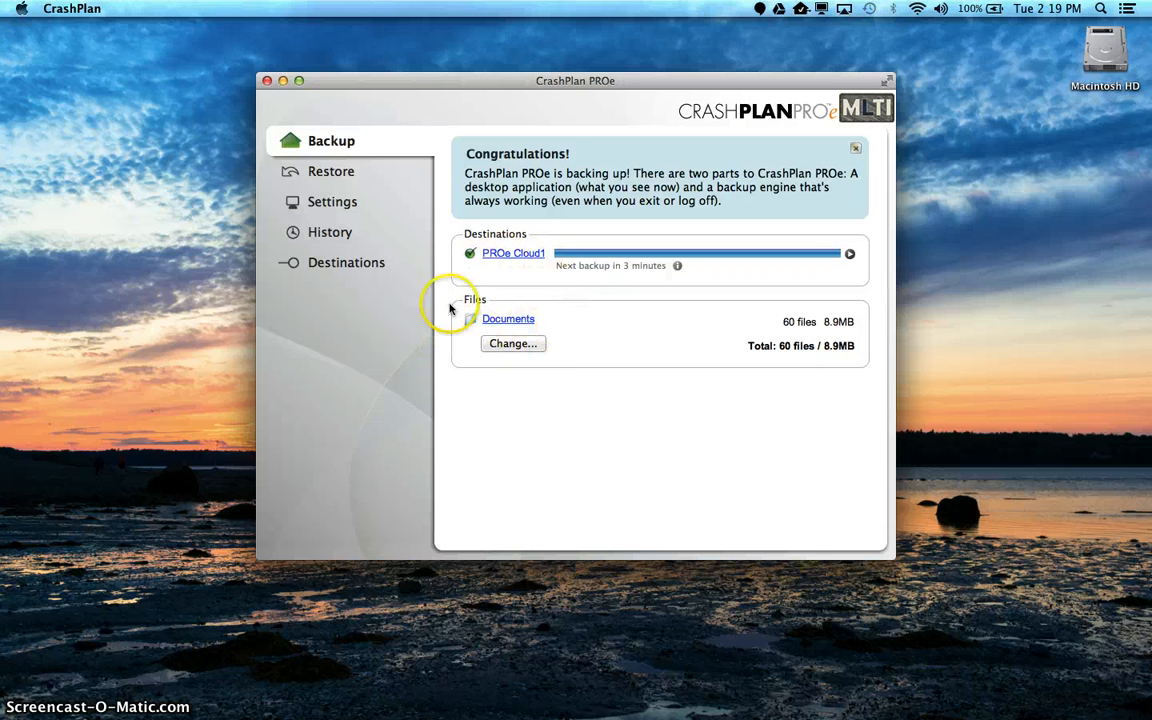
pyautogui.moveTo(865, 165)
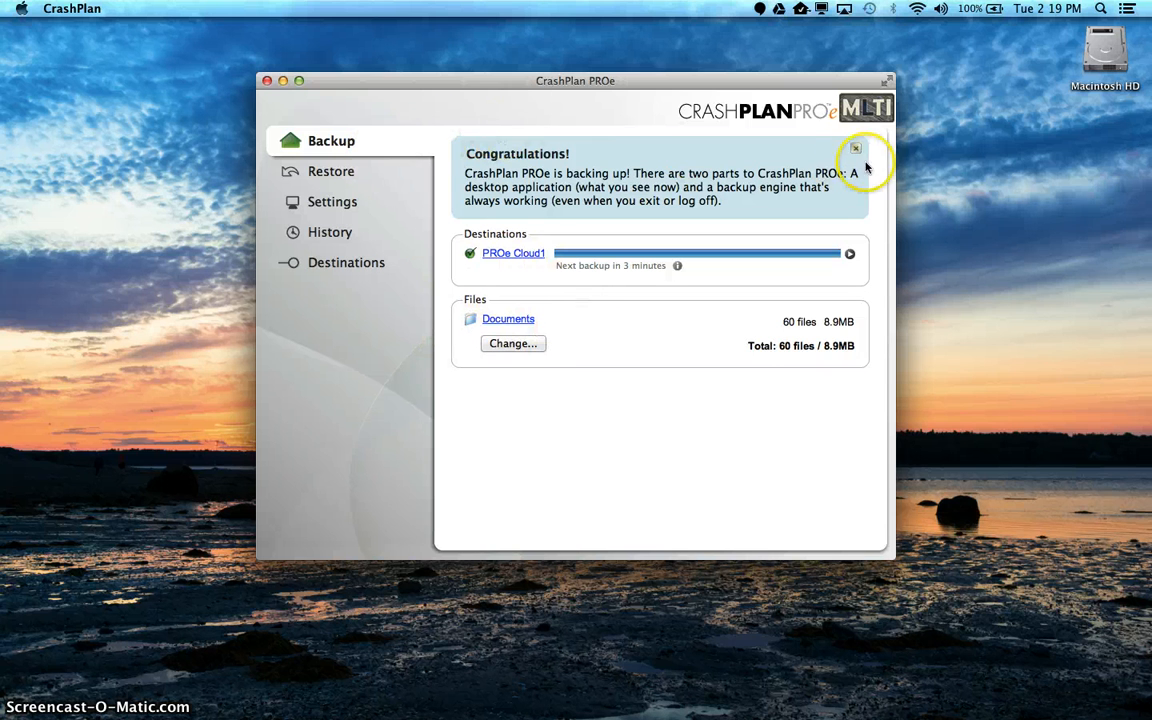
pyautogui.moveTo(993, 150)
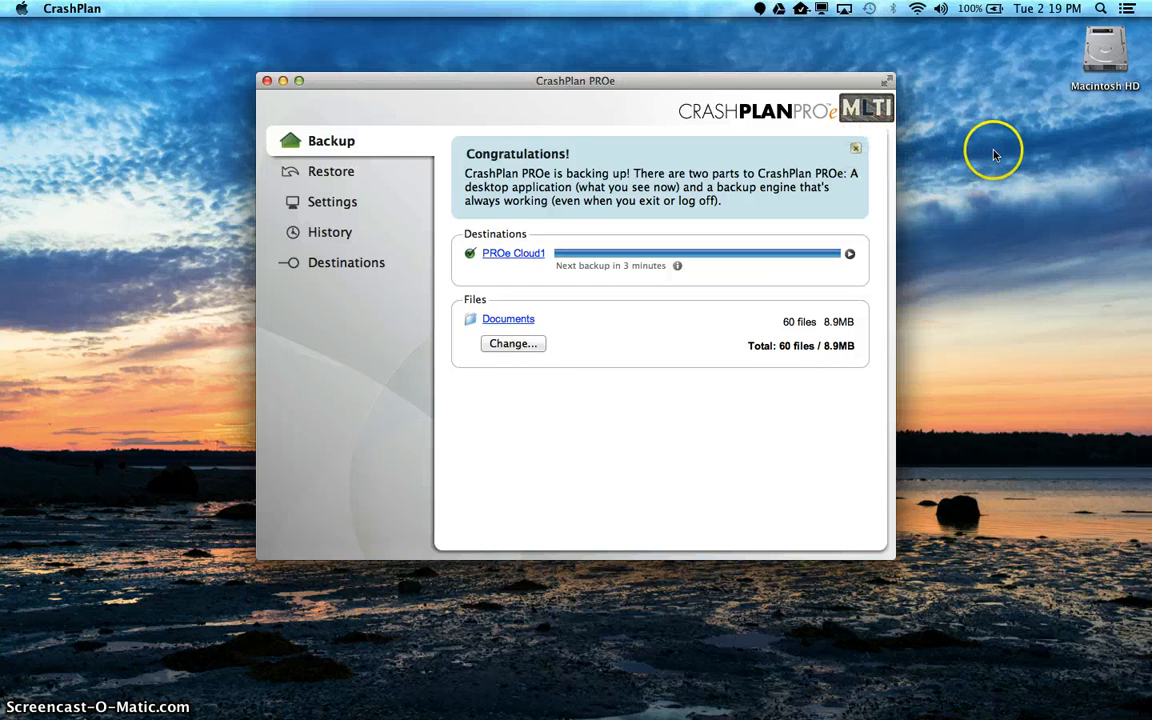
pyautogui.moveTo(1028, 159)
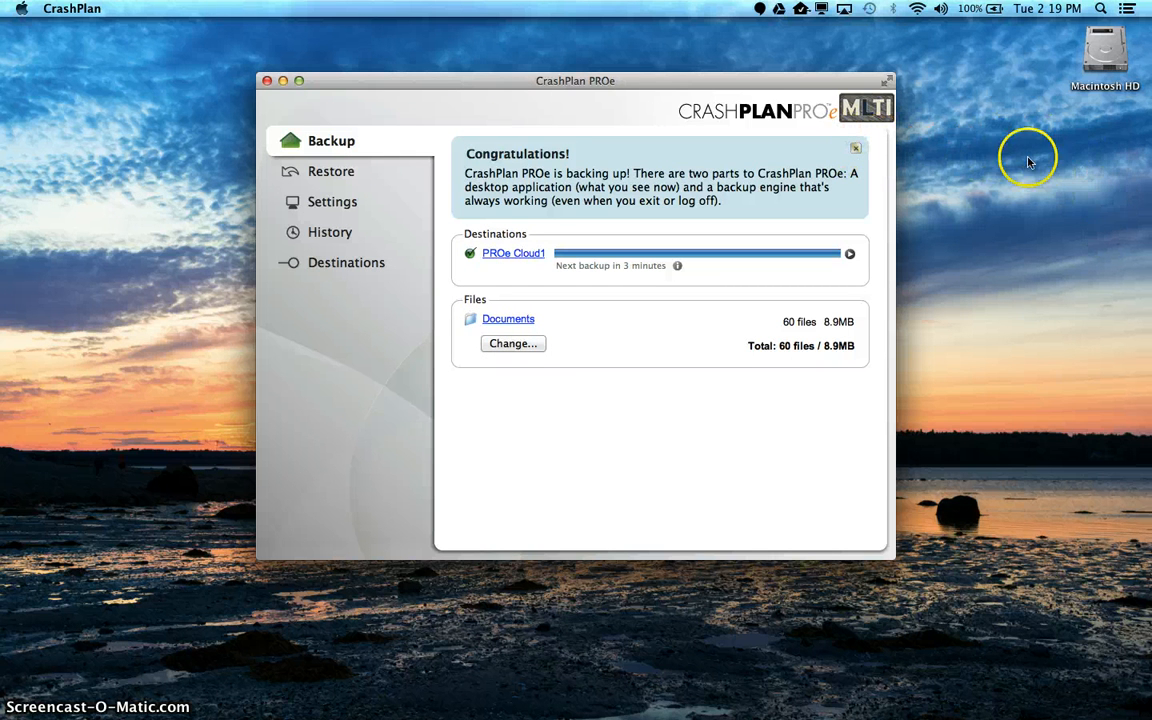
pyautogui.moveTo(592, 307)
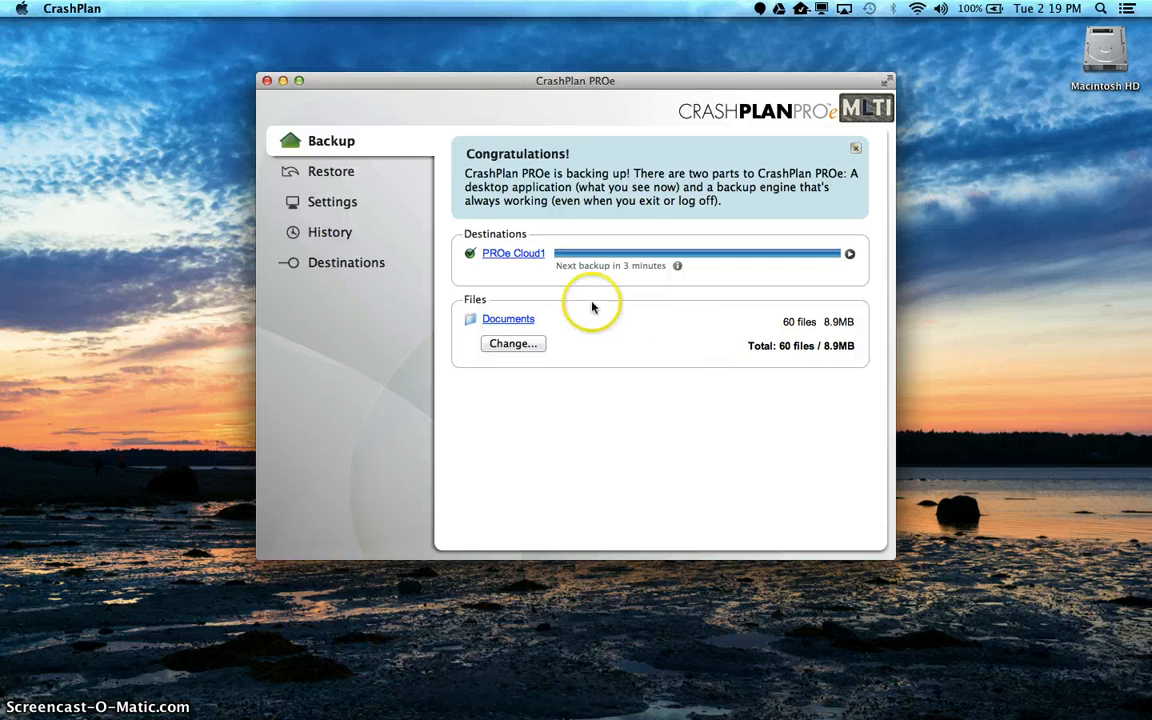
pyautogui.moveTo(265, 67)
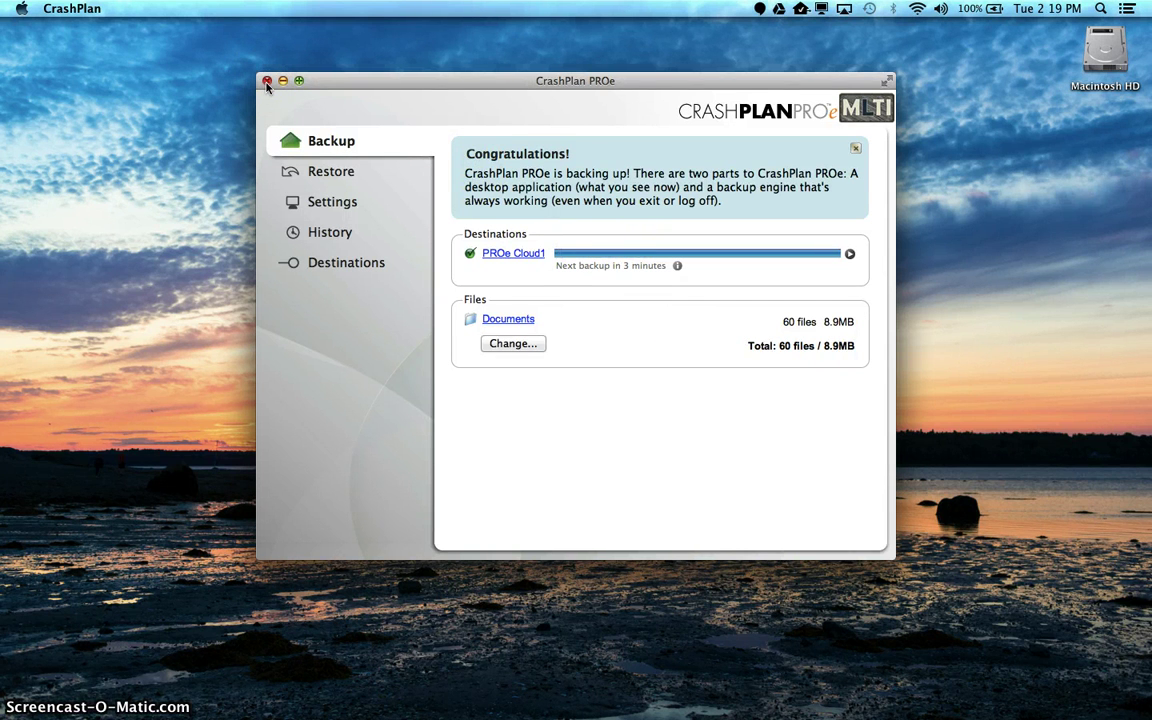
# - Close the CrashPlan PROe window, leaving the backup running
pyautogui.click(267, 81)
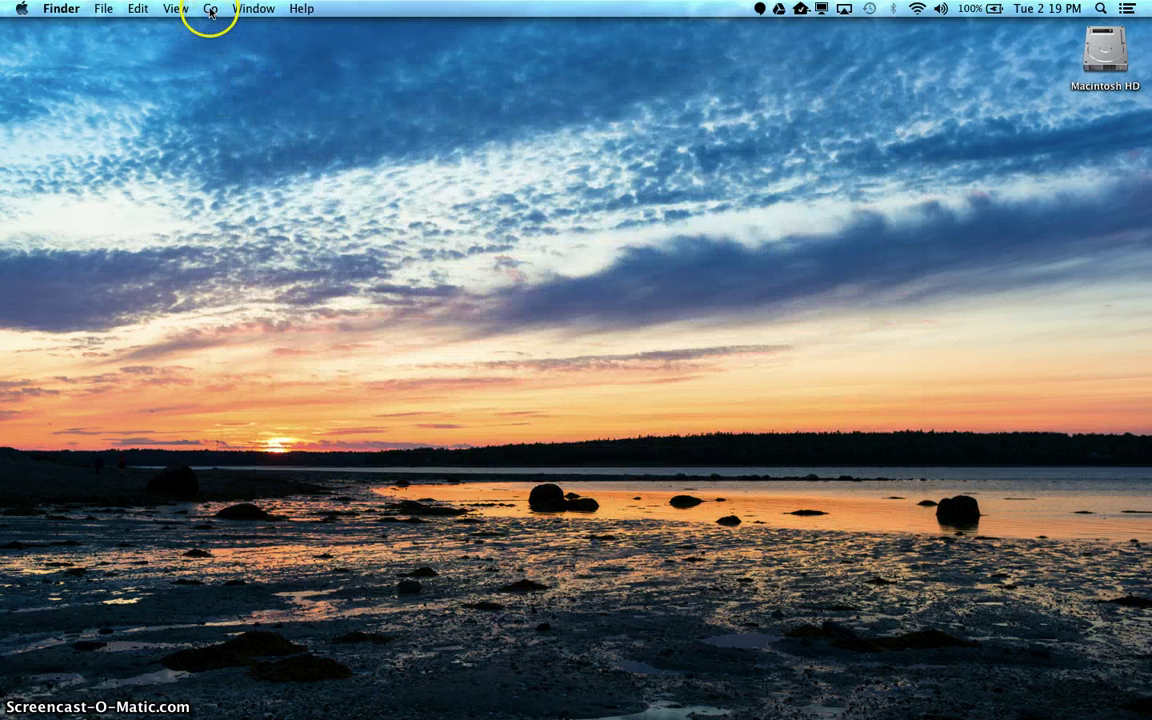
pyautogui.moveTo(252, 12)
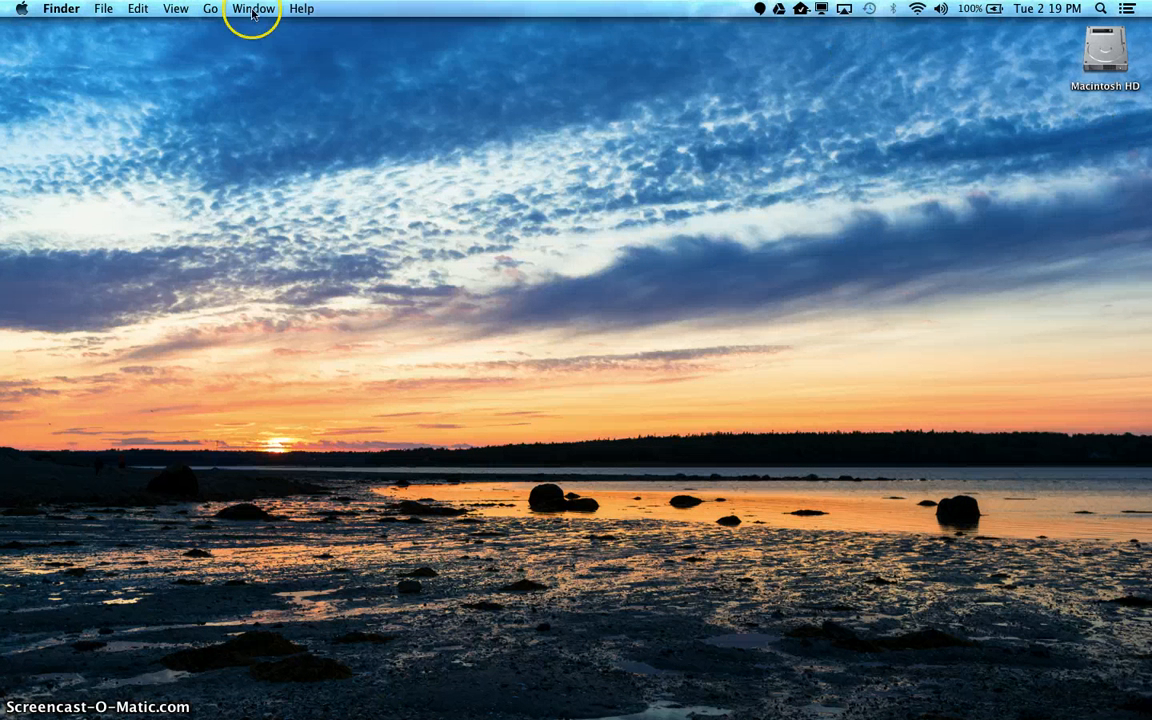
pyautogui.moveTo(210, 9)
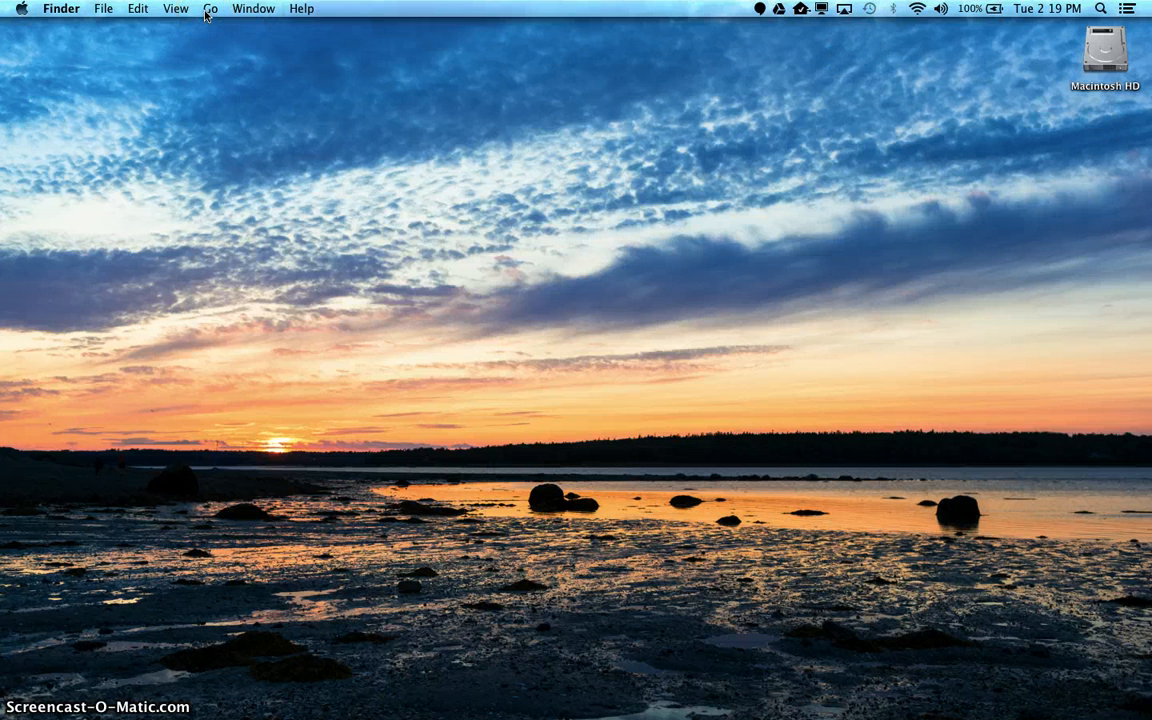
# - Browse in column view through Macintosh HD and Users to the ssimmons home folder
pyautogui.click(210, 8)
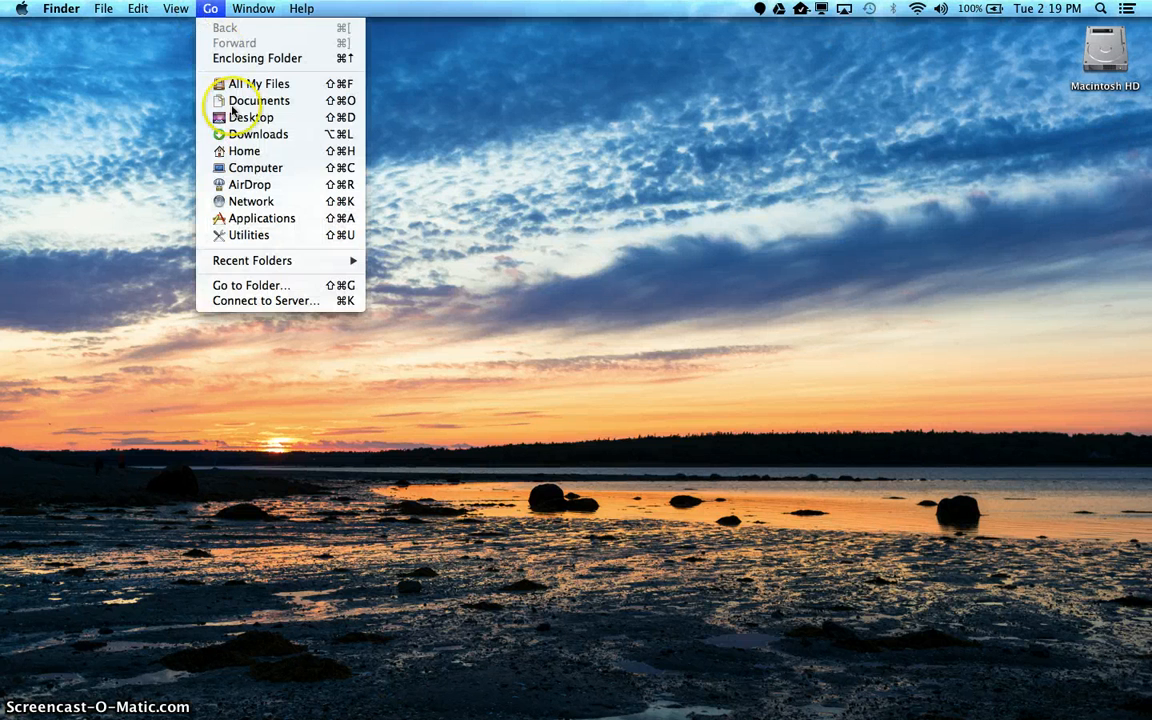
pyautogui.click(255, 167)
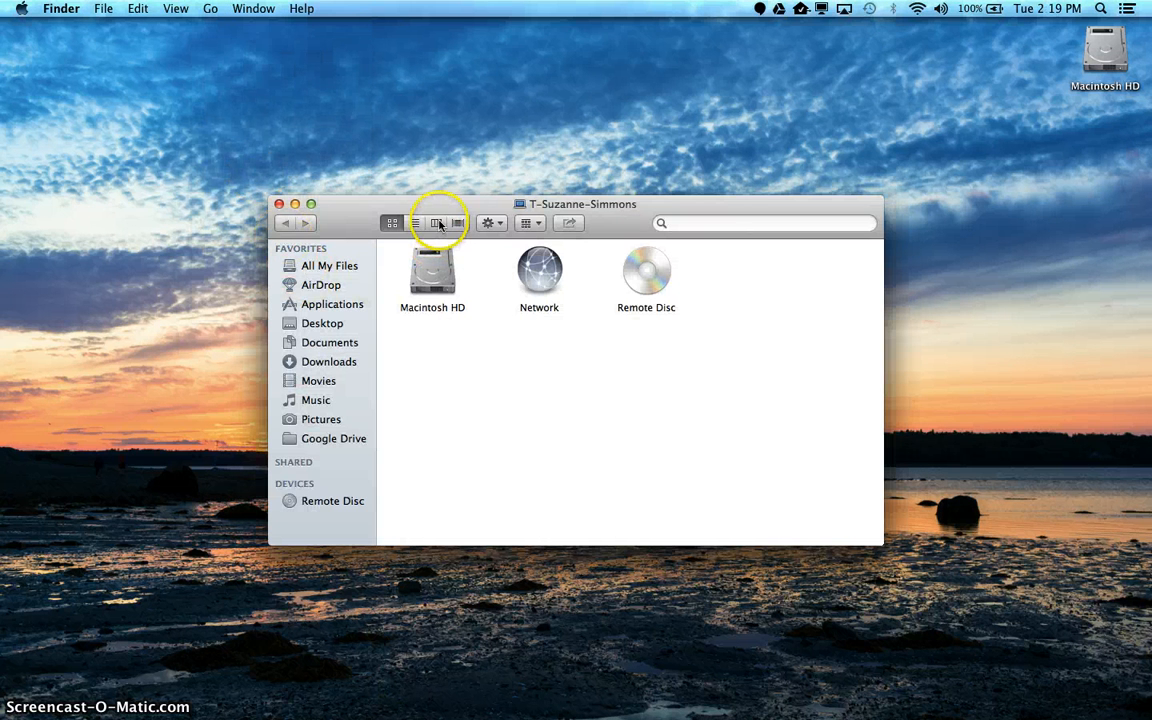
pyautogui.click(458, 222)
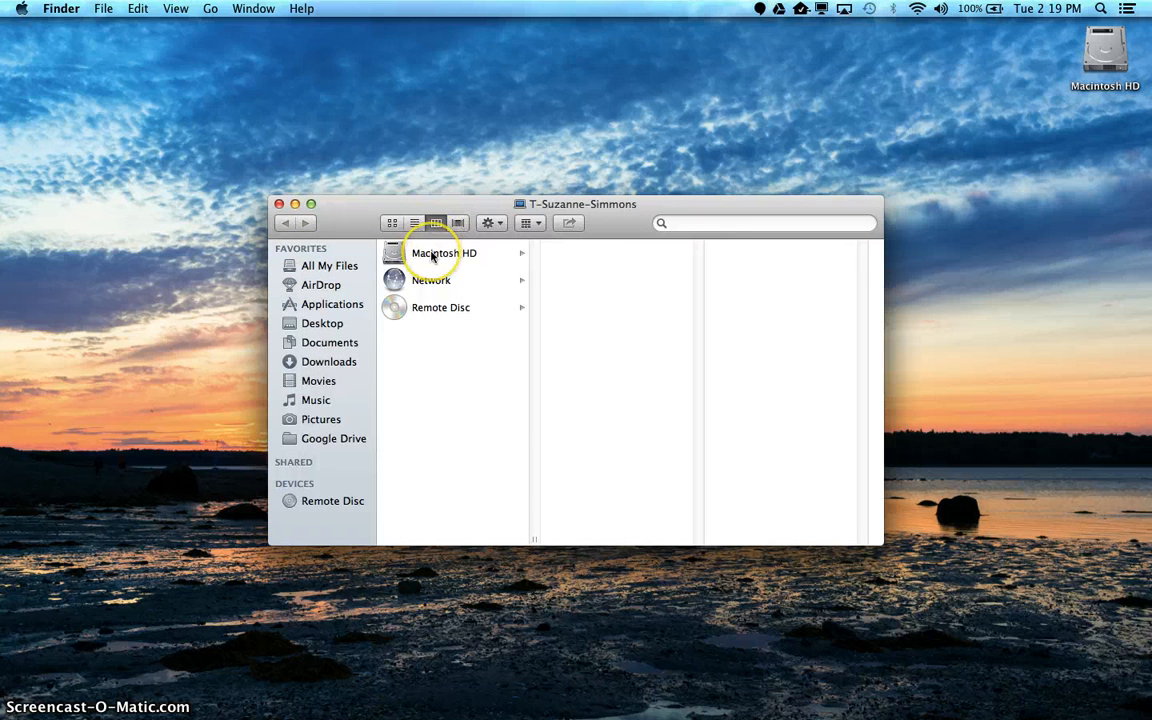
pyautogui.click(443, 252)
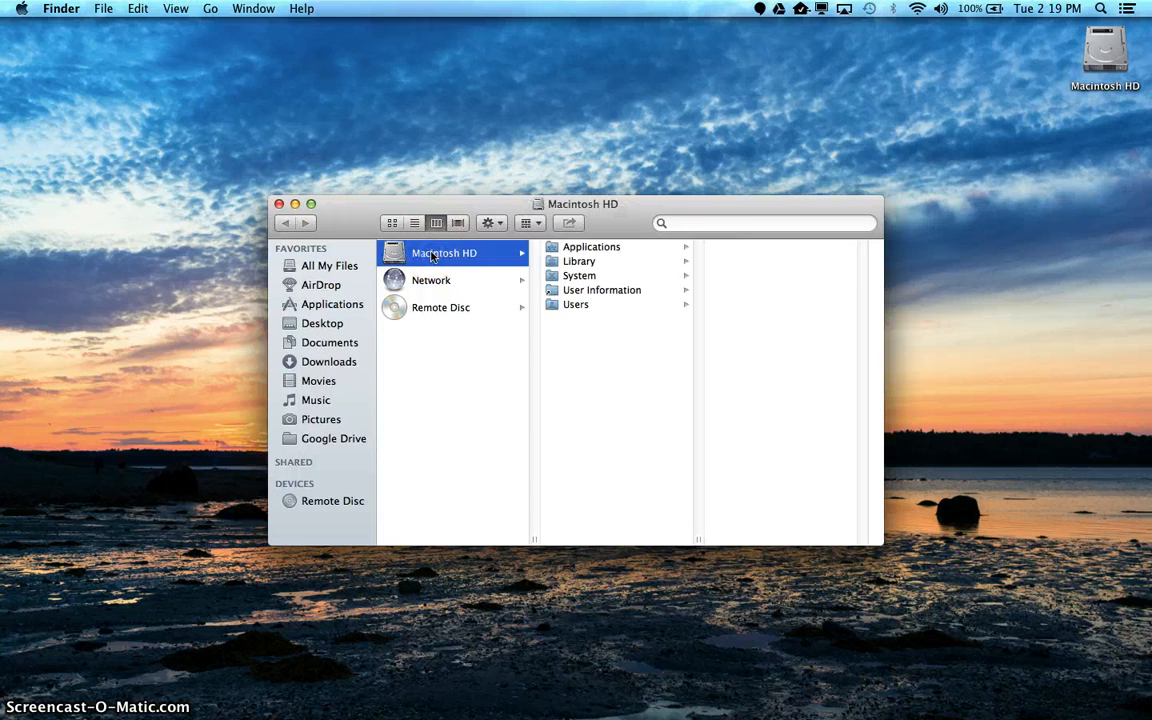
pyautogui.click(575, 304)
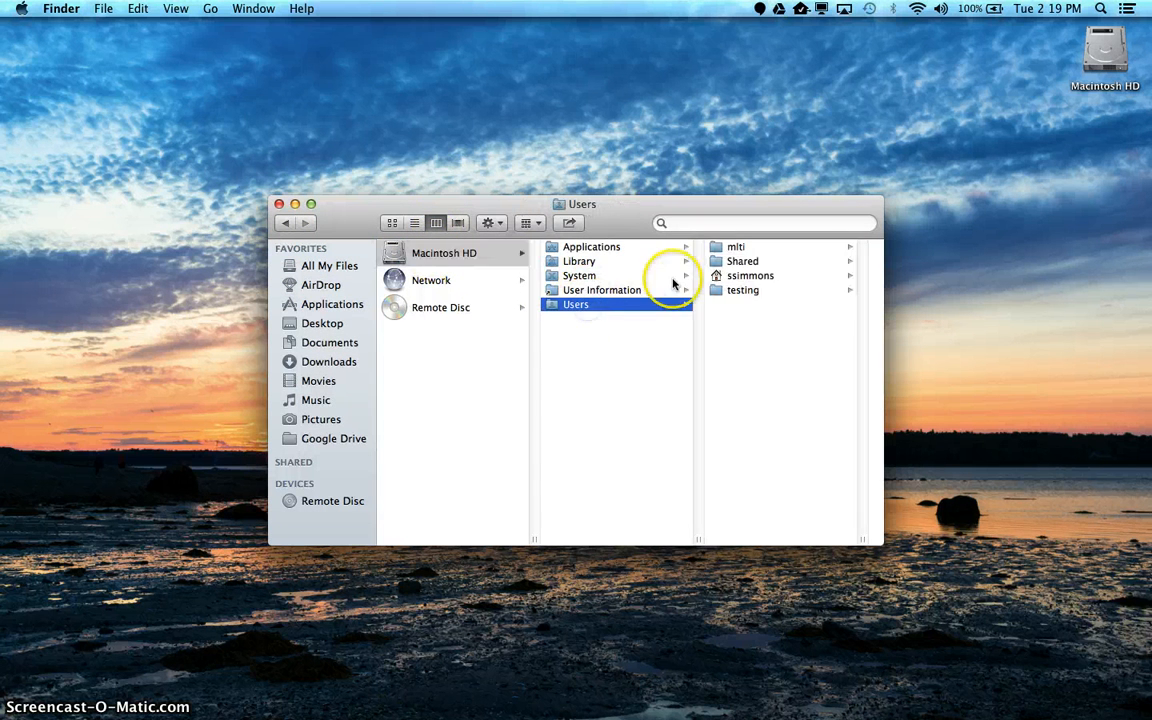
pyautogui.click(750, 275)
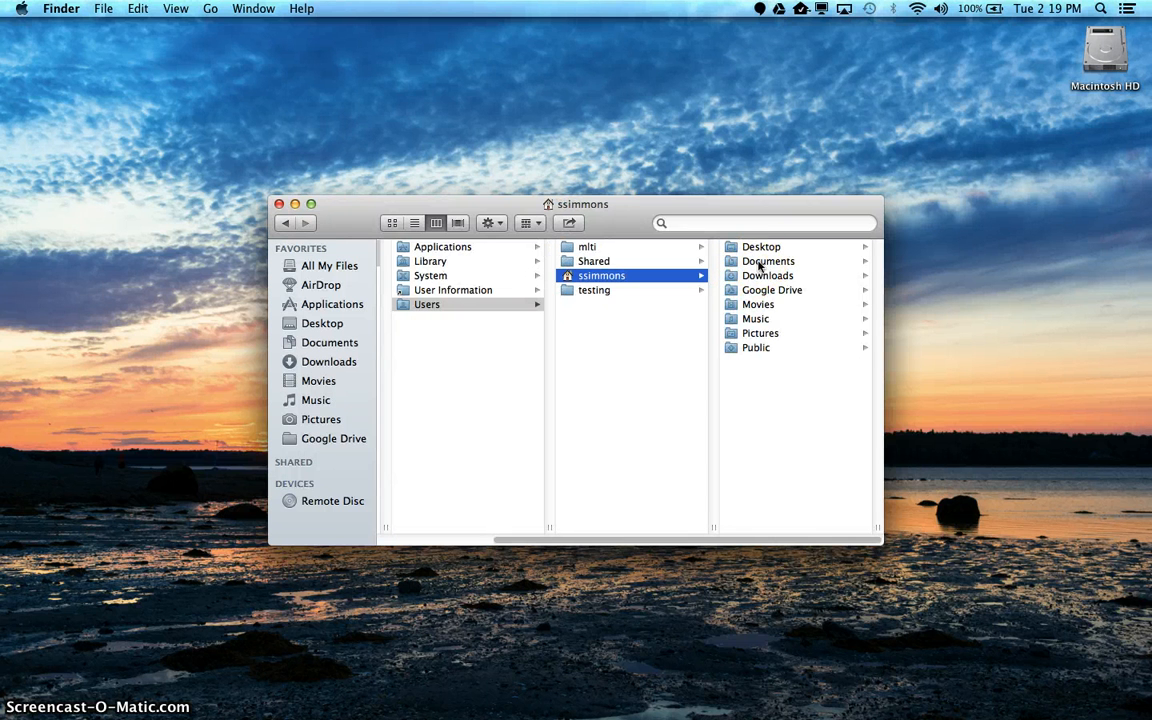
# - Make an alias of the Documents folder in the ssimmons home folder
pyautogui.rightClick(768, 261)
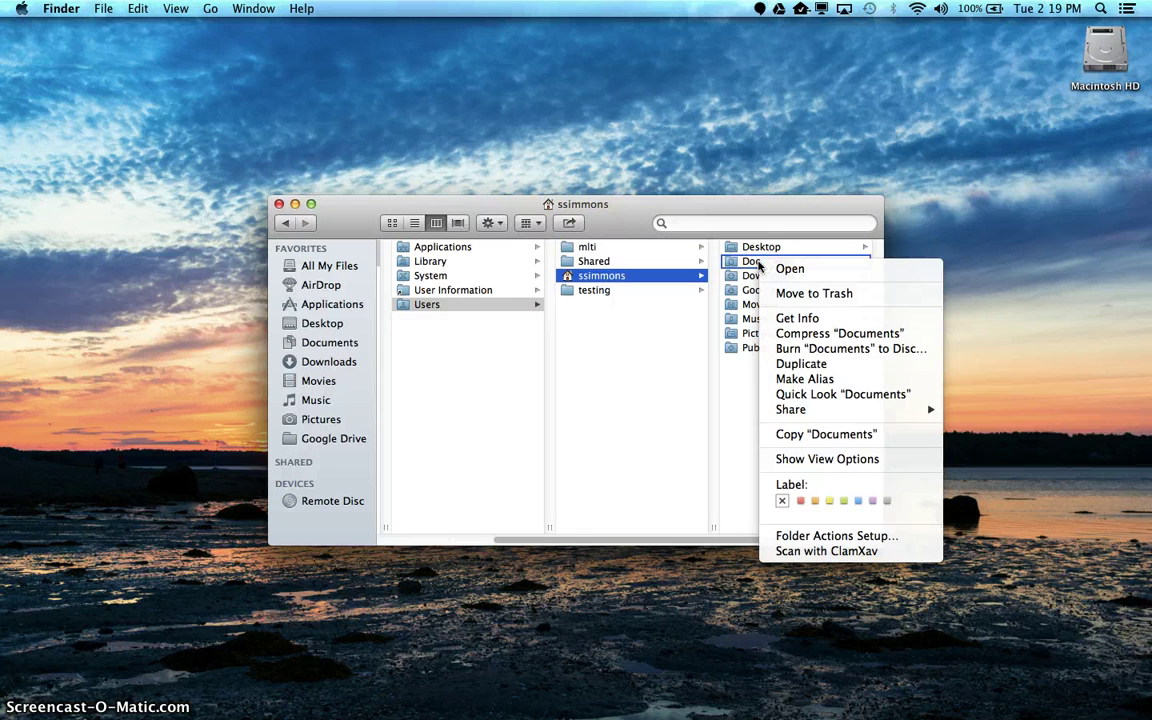
pyautogui.moveTo(805, 378)
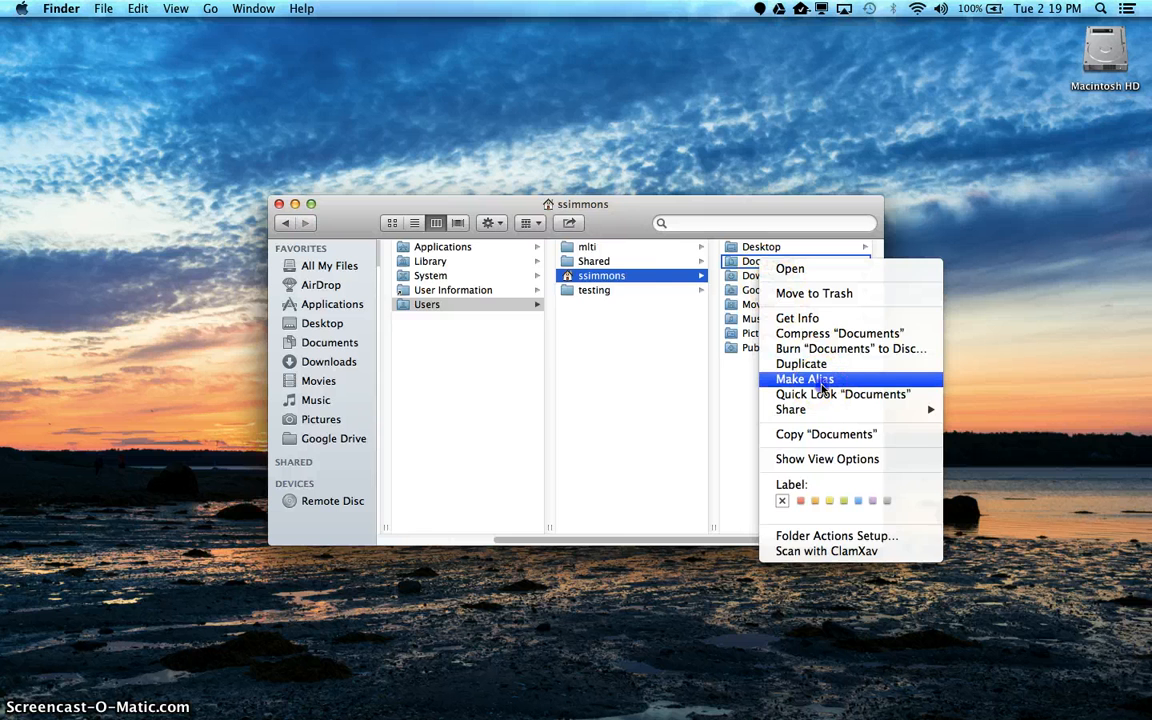
pyautogui.click(804, 379)
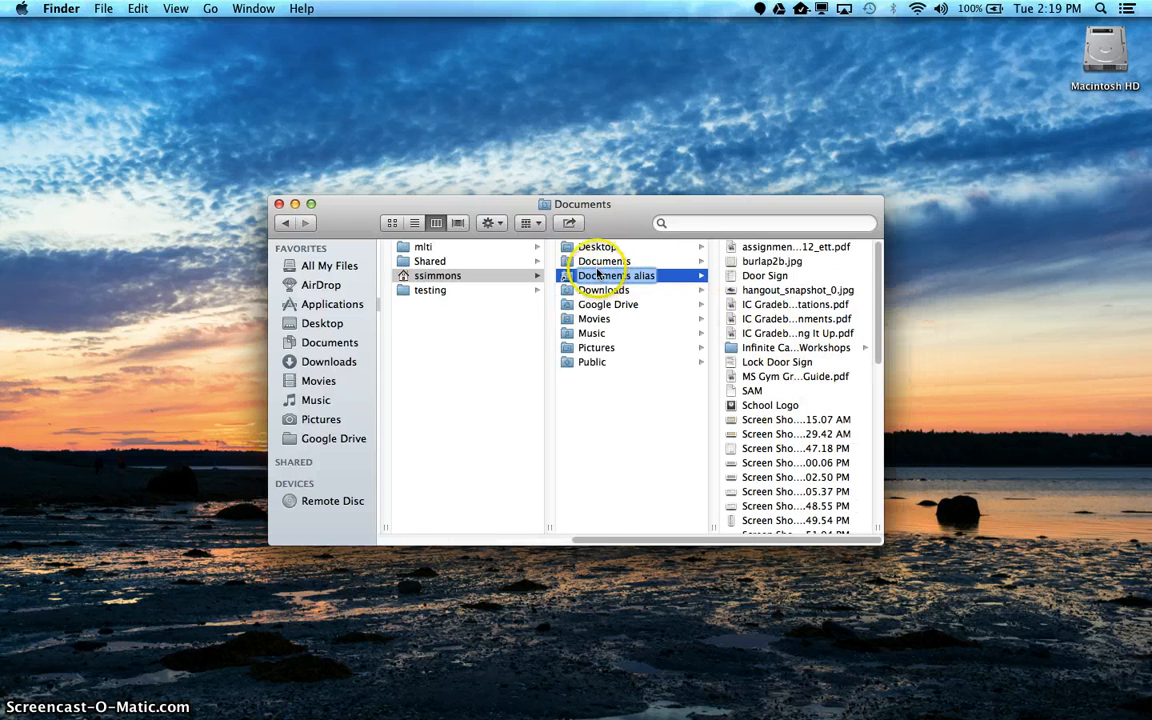
pyautogui.moveTo(695, 305)
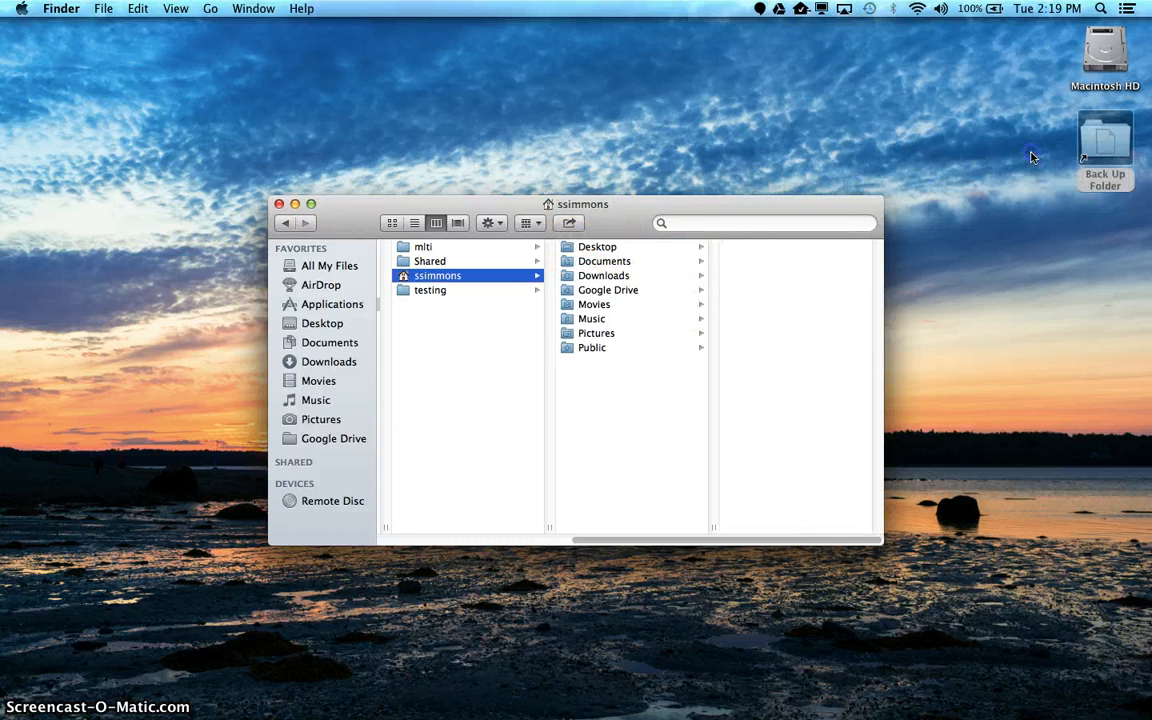
# - Open the Back Up Folder alias to confirm it shows Documents, then close it
pyautogui.click(279, 204)
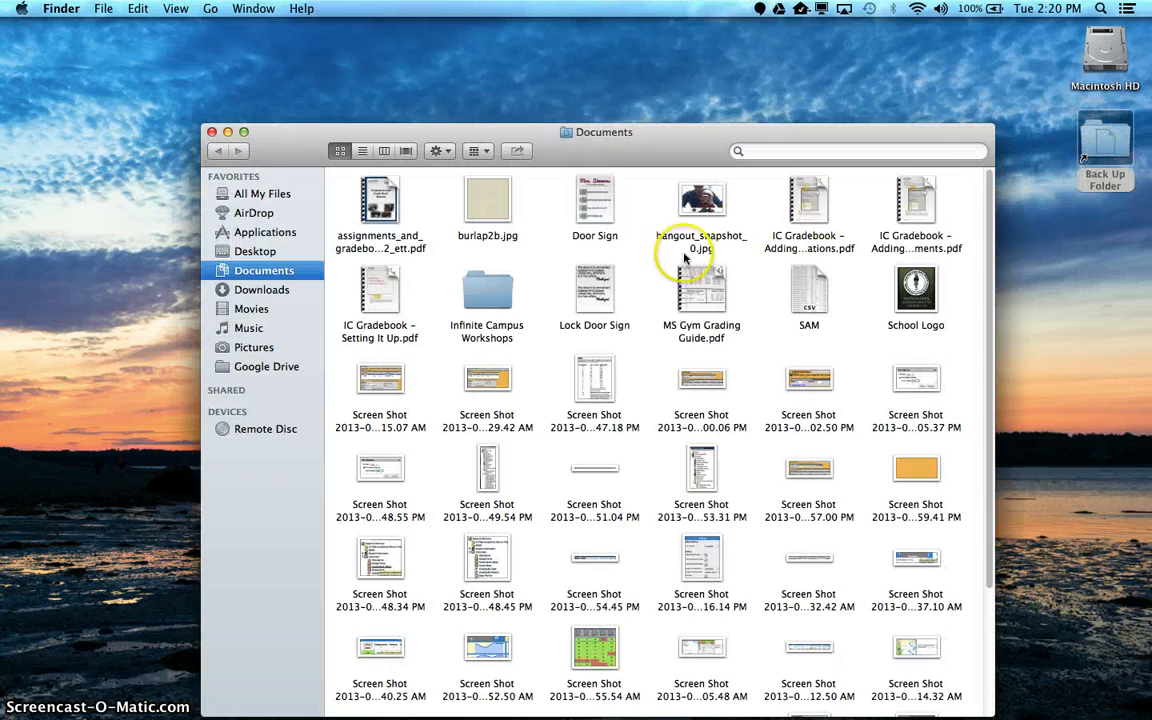
pyautogui.click(211, 131)
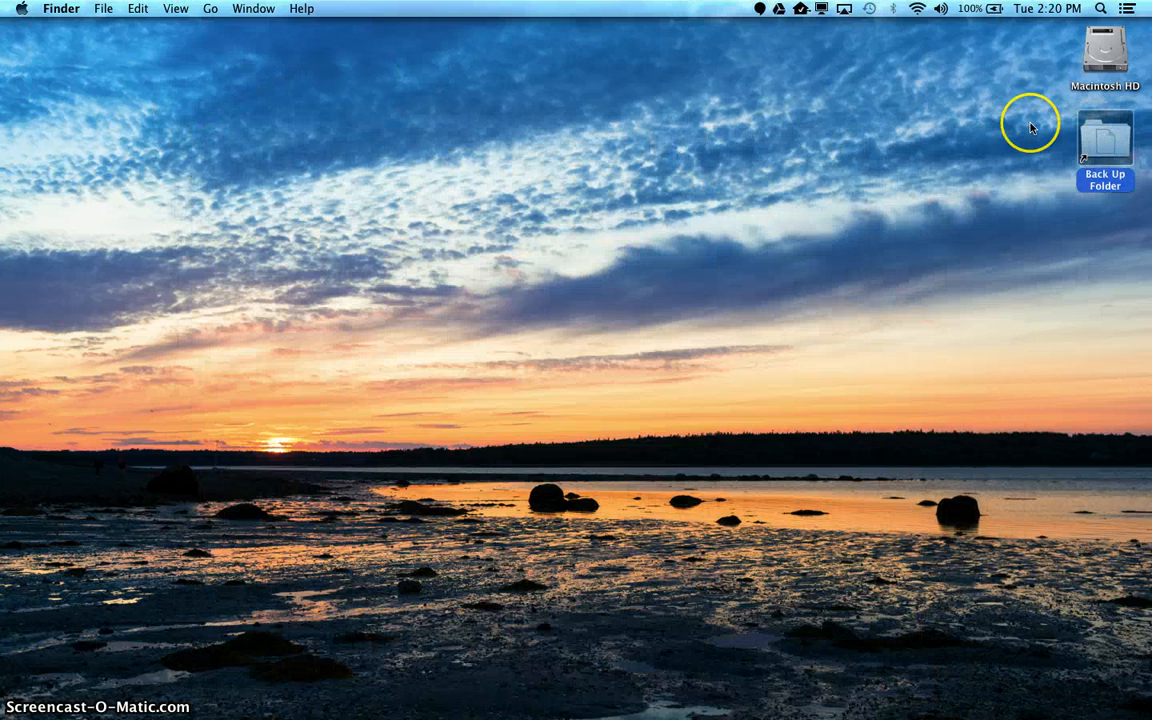
pyautogui.moveTo(793, 15)
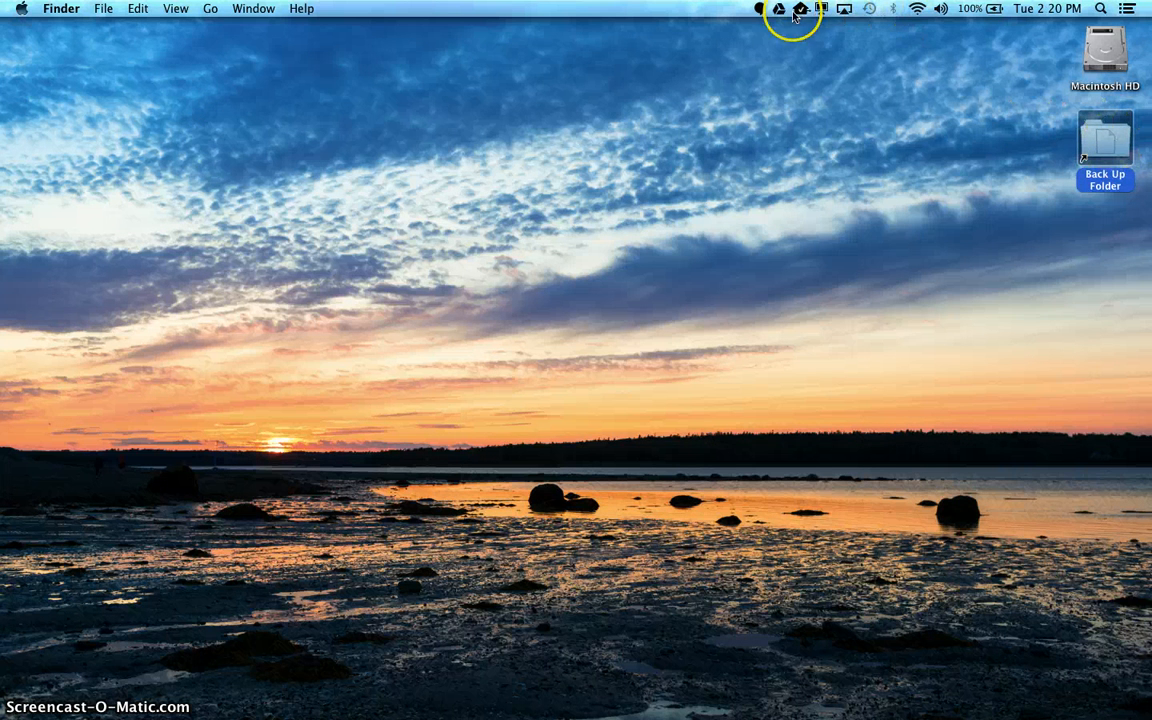
pyautogui.moveTo(836, 210)
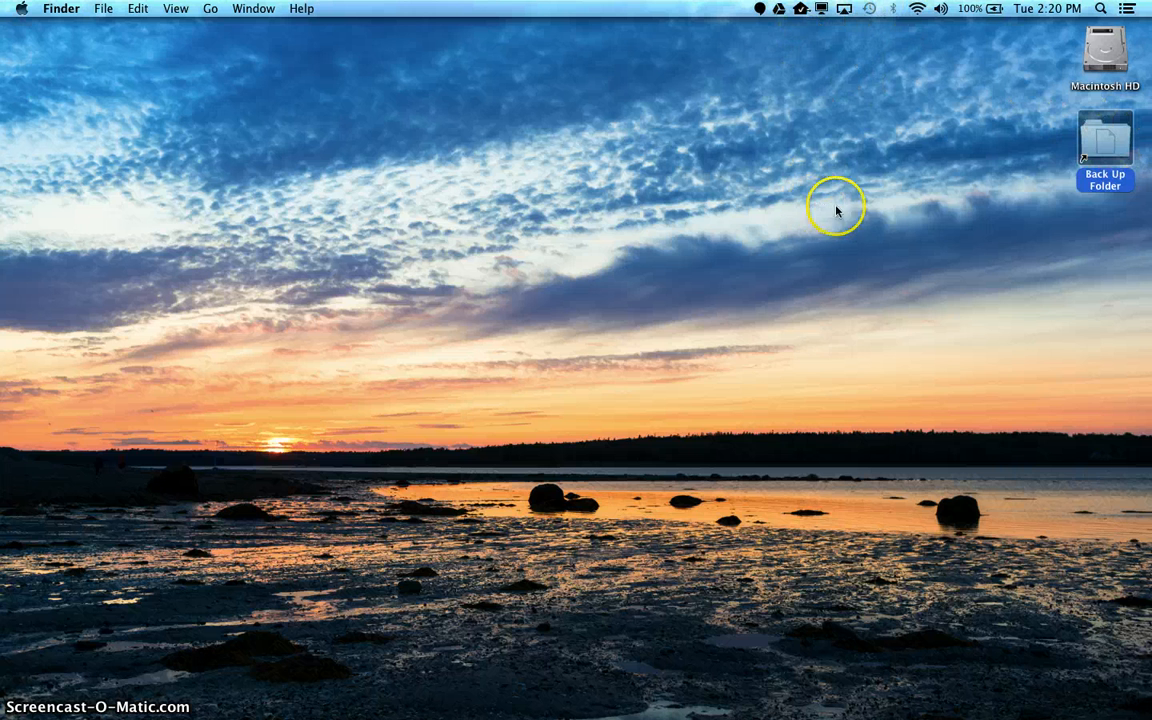
pyautogui.moveTo(1085, 133)
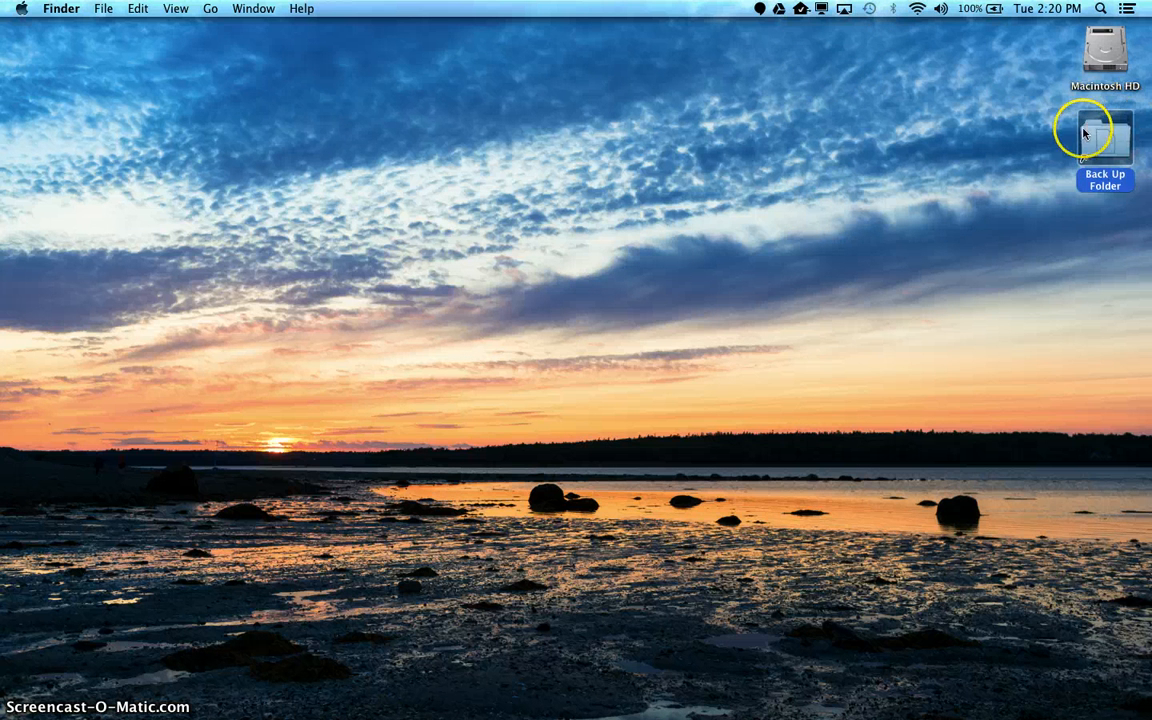
pyautogui.moveTo(920, 110)
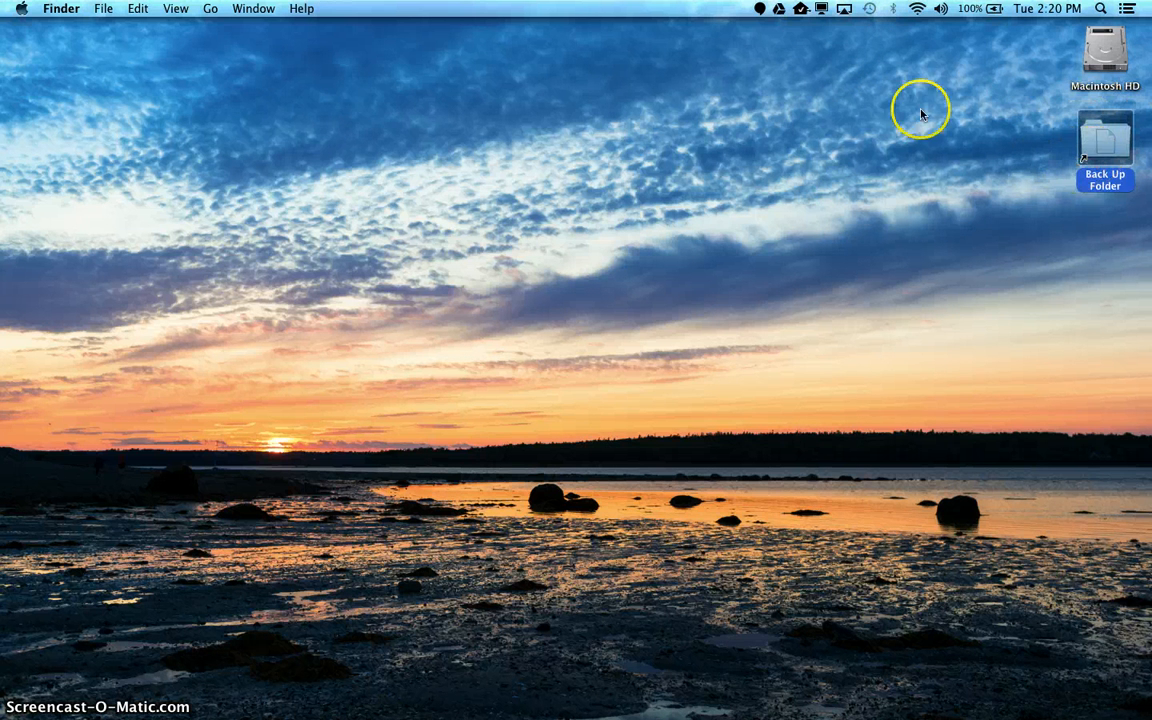
pyautogui.moveTo(683, 362)
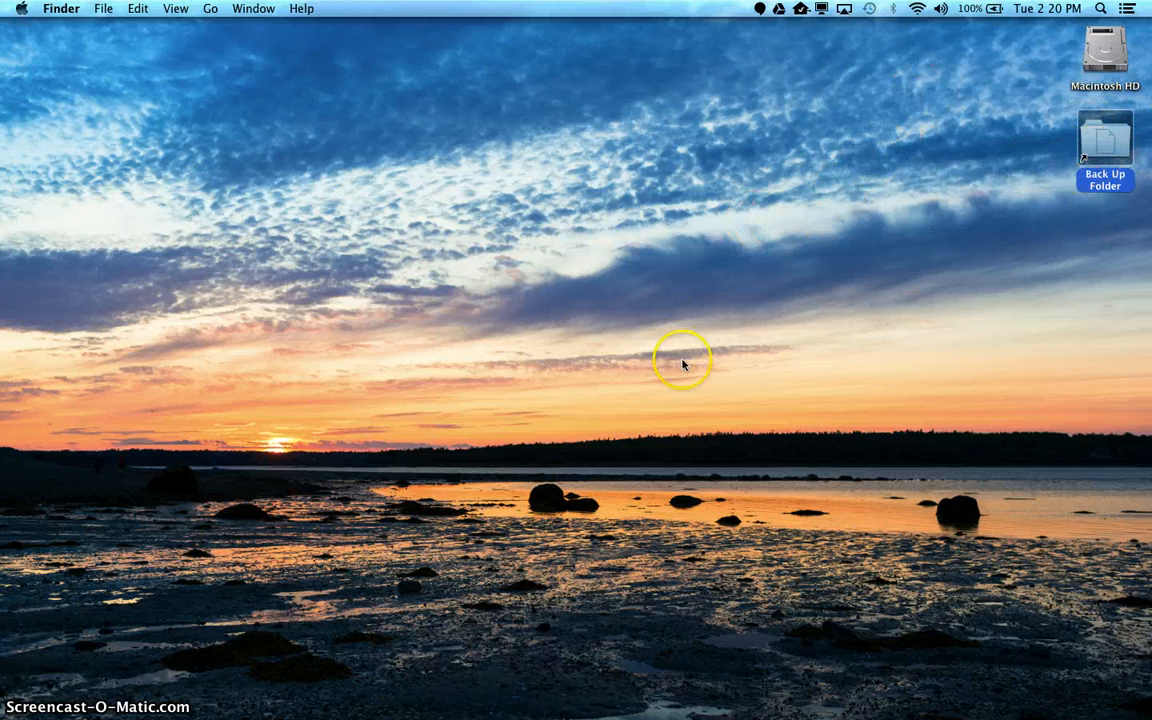
pyautogui.moveTo(830, 188)
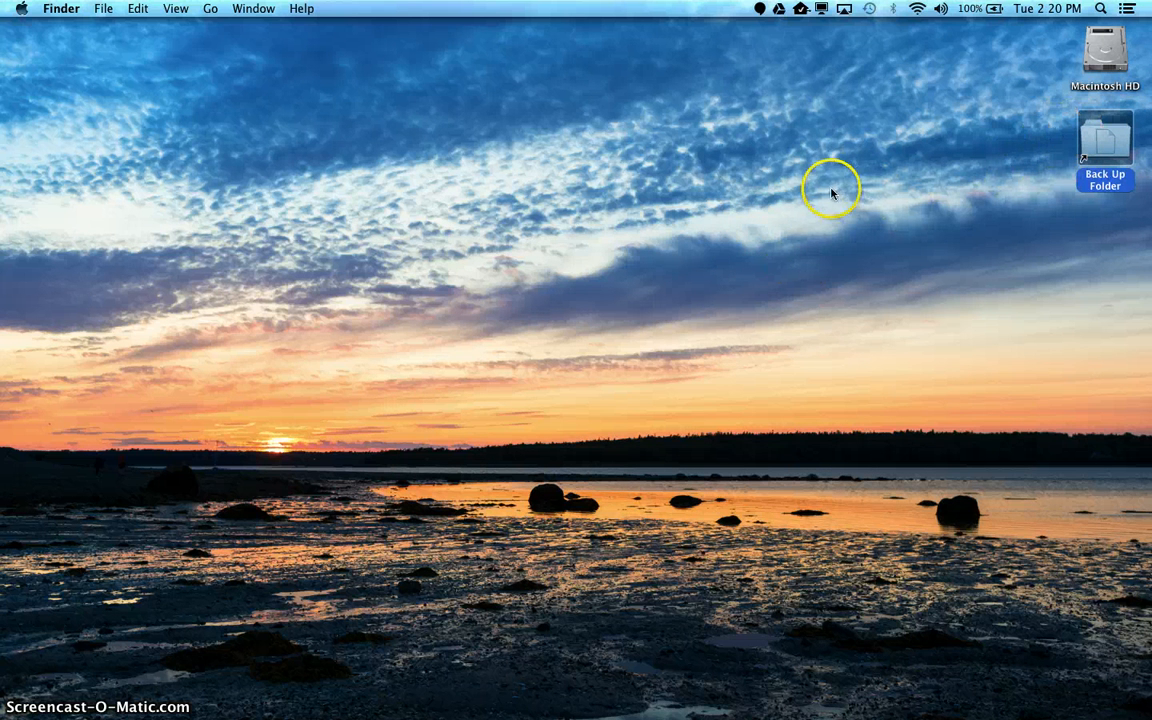